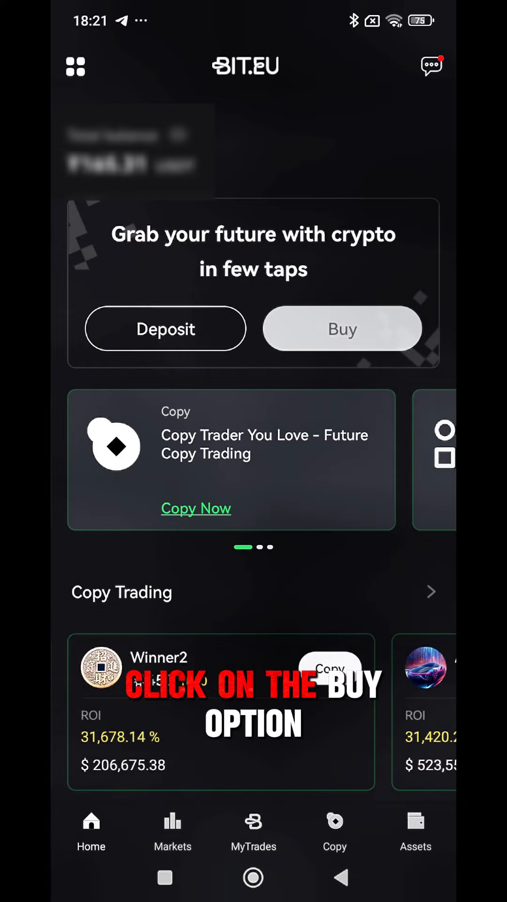
Step: Start a crypto purchase from the home screen Buy banner
{"action": "left_click", "coordinate": [342, 329]}
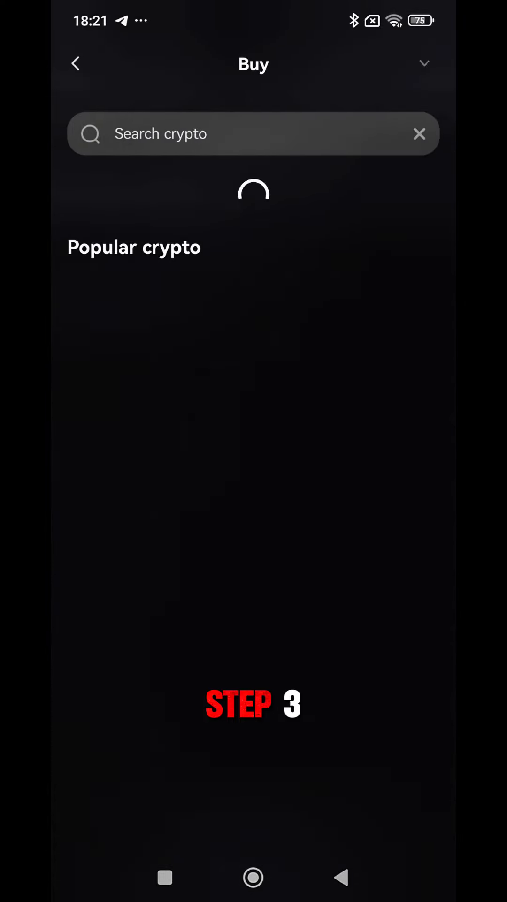
Step: Change the purchase currency from GBP to INR - India Rupee by searching 'Inr'
{"action": "left_click", "coordinate": [420, 63]}
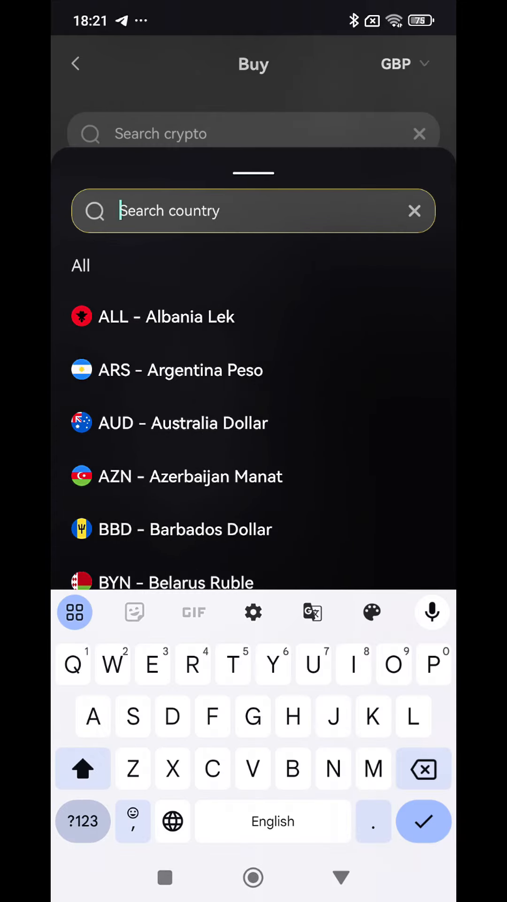
{"action": "type", "text": "Inr"}
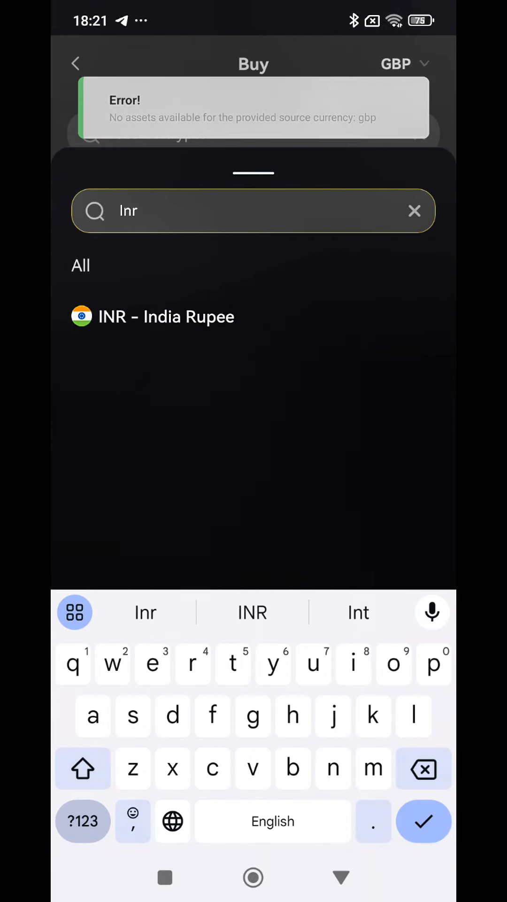
{"action": "left_click", "coordinate": [167, 317]}
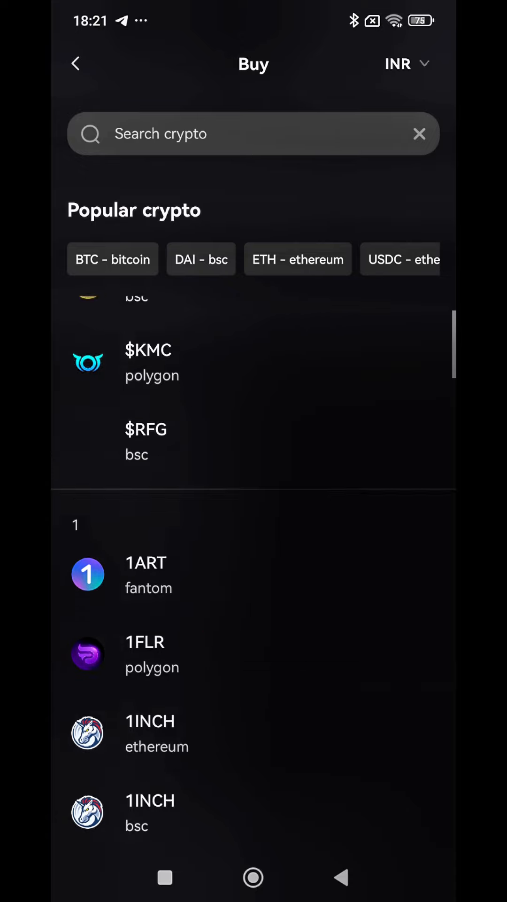
Step: Choose BTC - bitcoin to buy with Debit Card as the payment method
{"action": "left_click", "coordinate": [113, 260]}
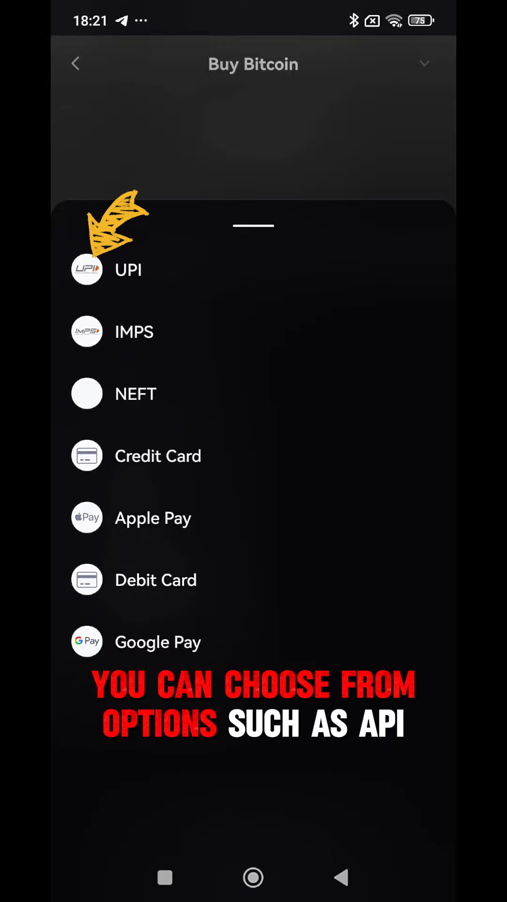
{"action": "left_click", "coordinate": [155, 579]}
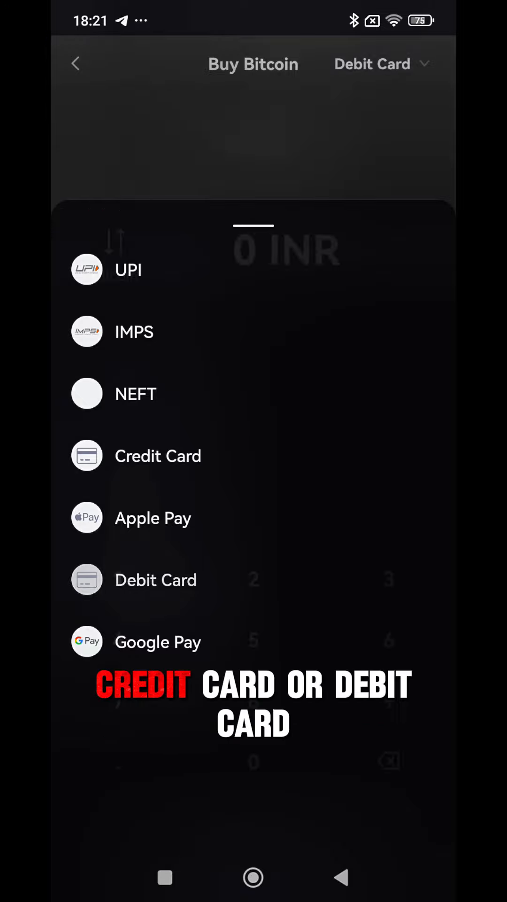